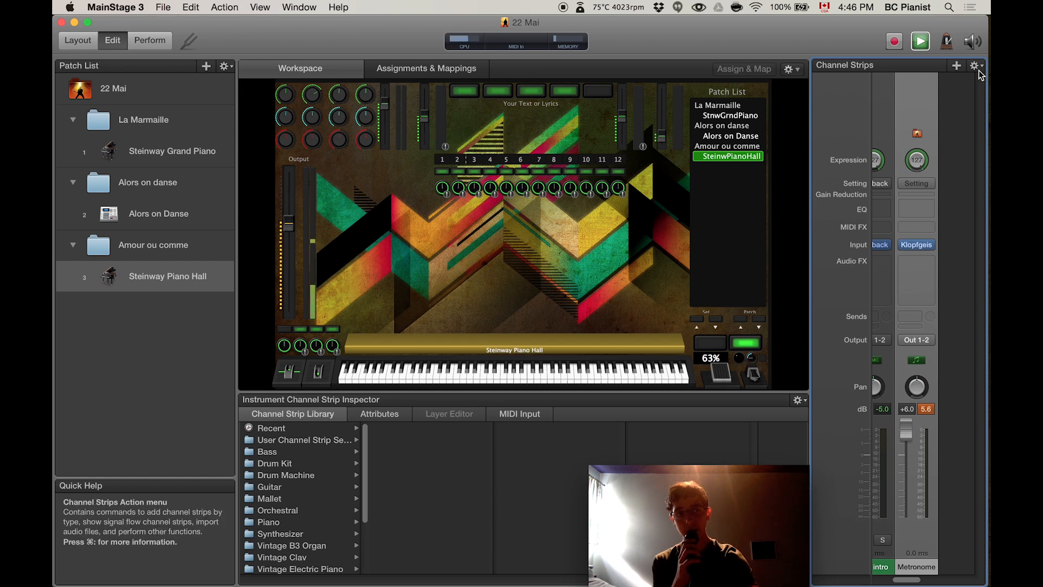
# Show the Metronome channel strip and bring up its output destination choices
pyautogui.click(976, 65)
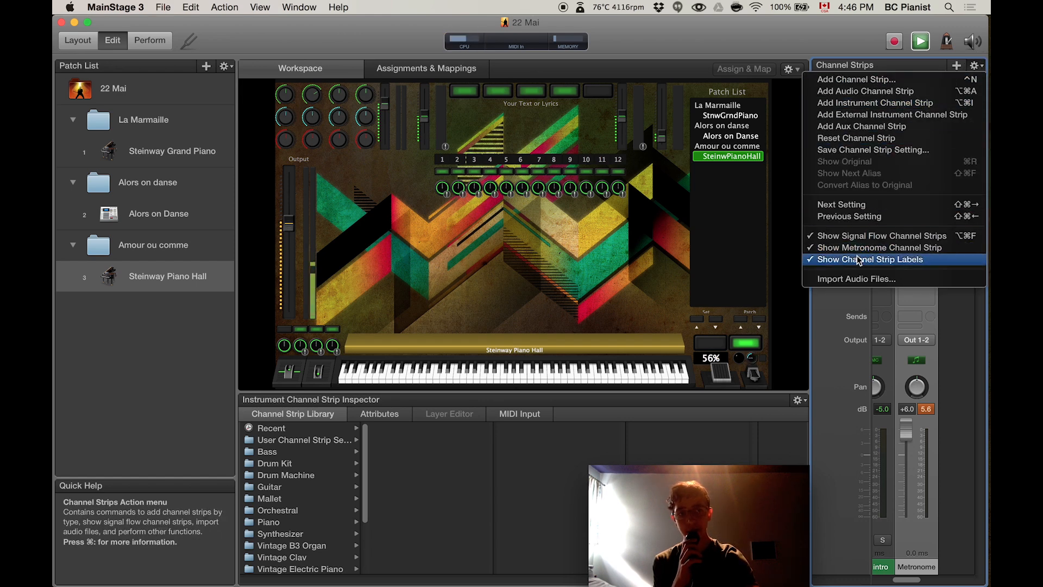
pyautogui.click(869, 260)
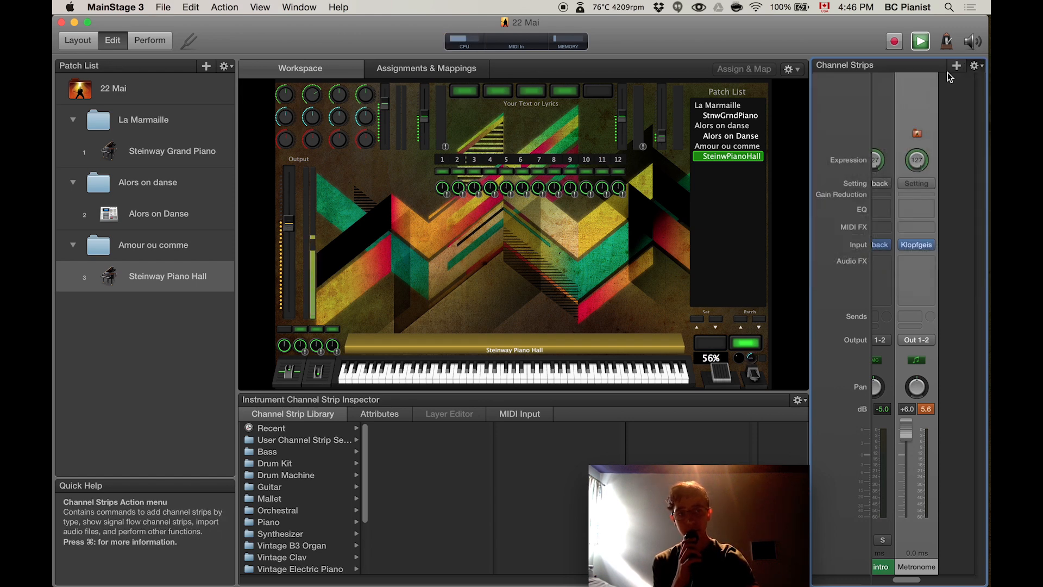
pyautogui.click(974, 65)
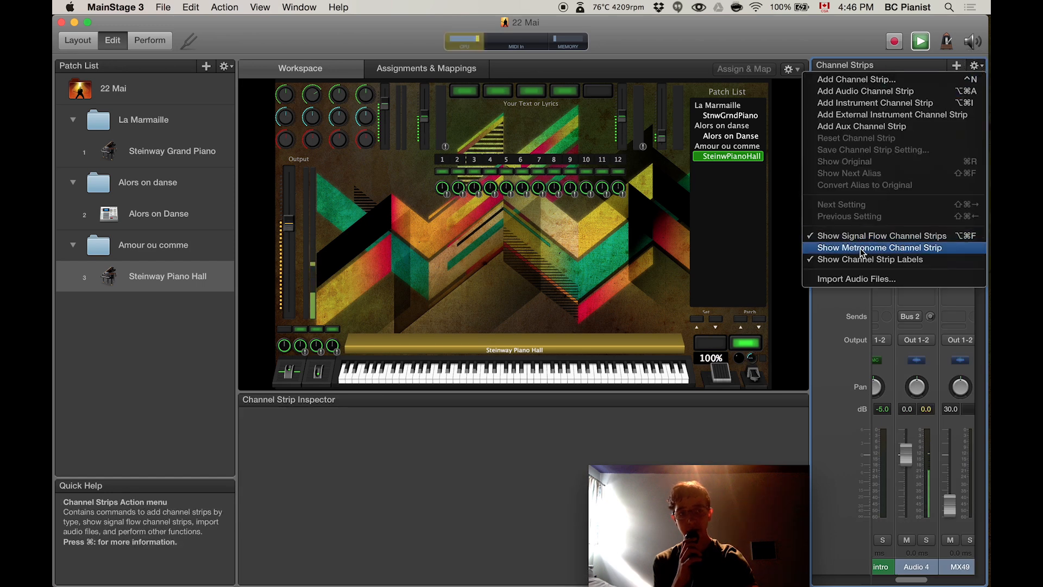
pyautogui.click(879, 248)
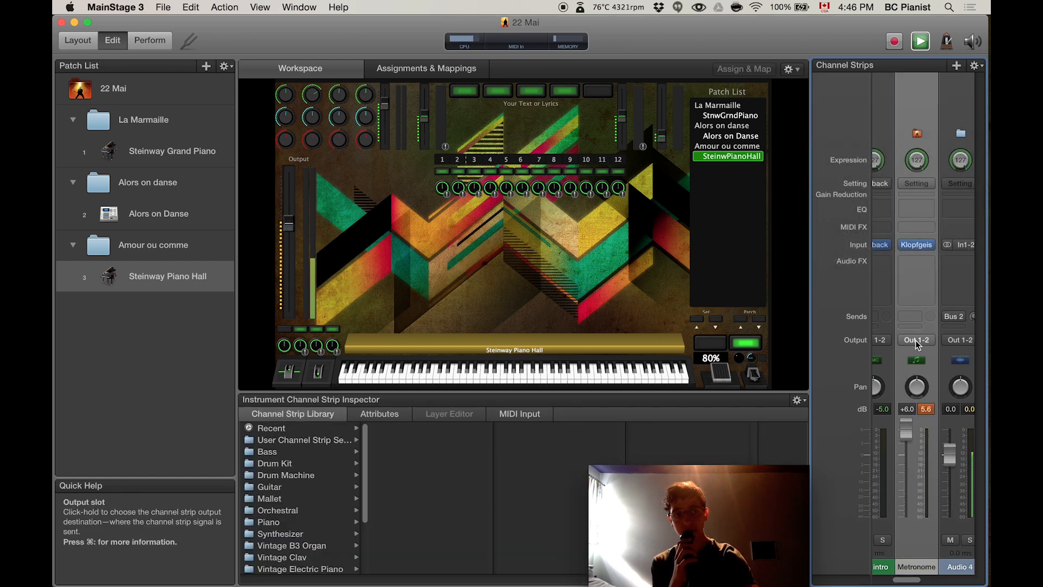
pyautogui.click(916, 340)
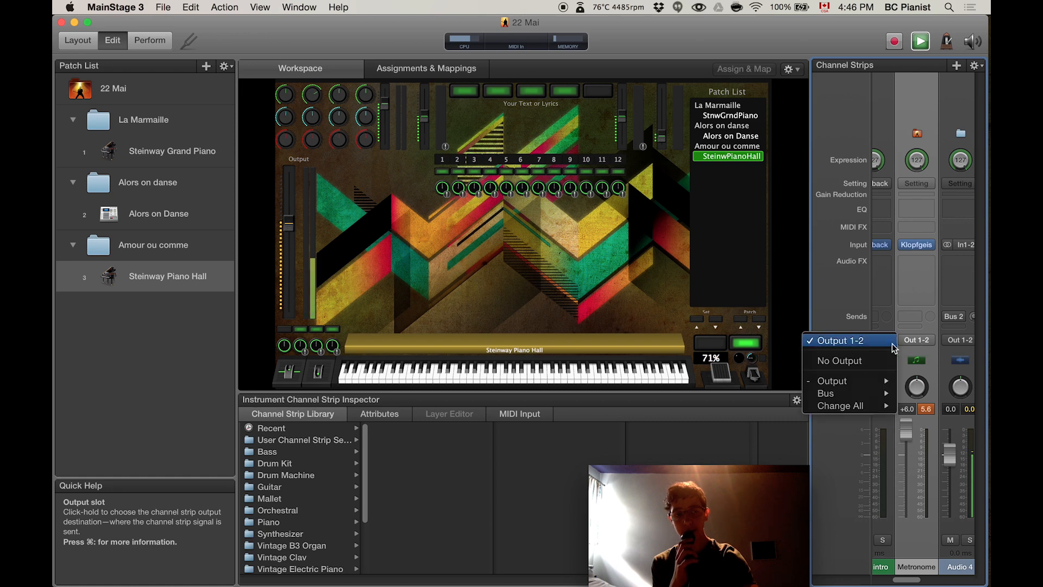
pyautogui.moveTo(831, 380)
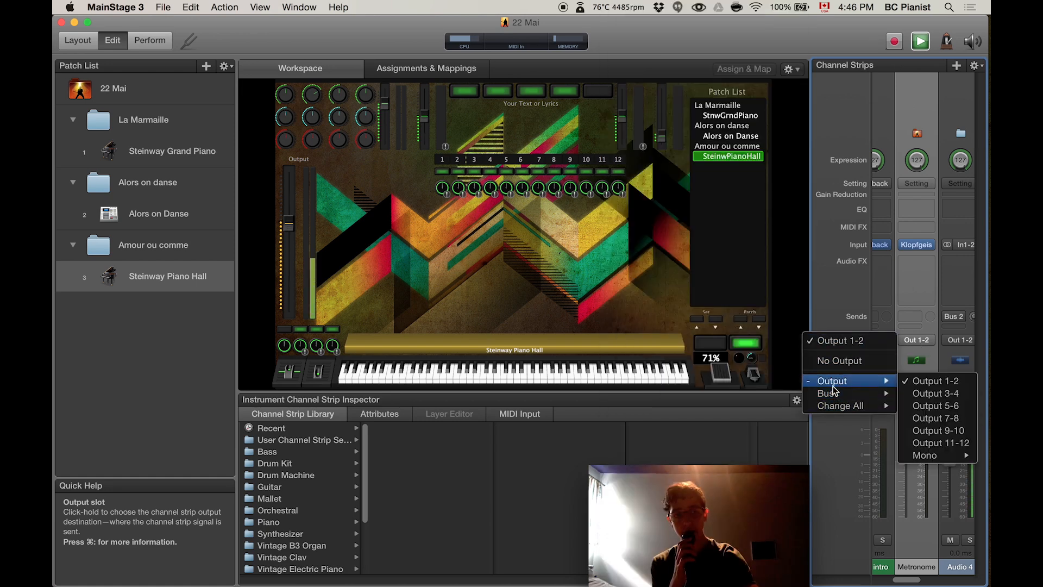
pyautogui.moveTo(925, 455)
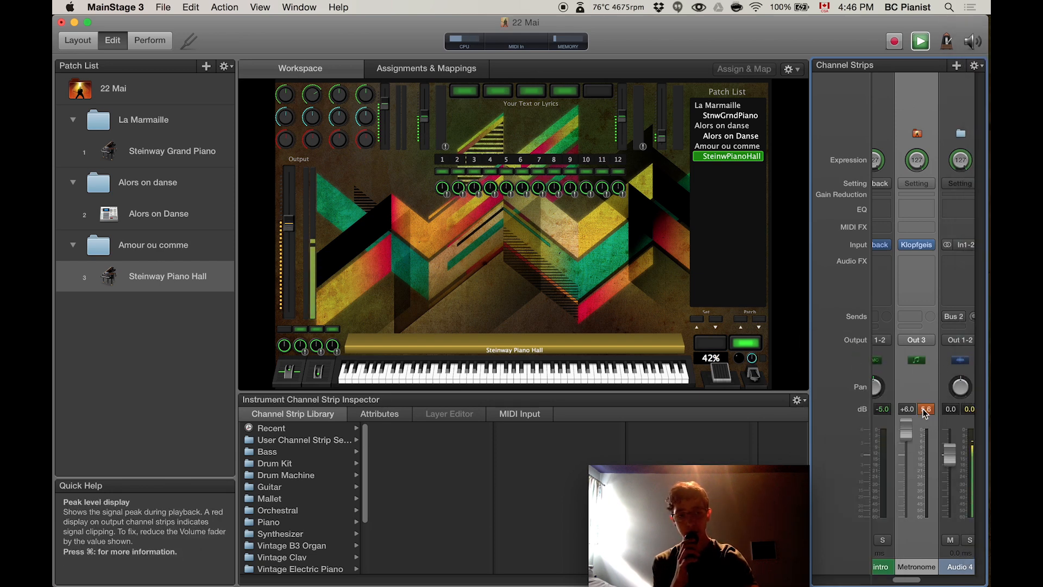
pyautogui.moveTo(917, 340)
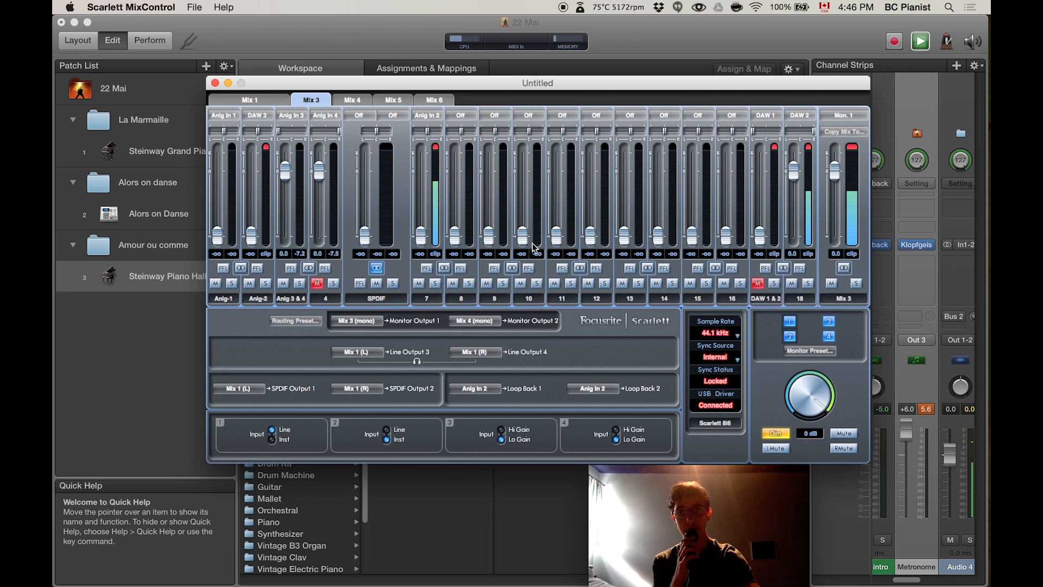
pyautogui.moveTo(194, 216)
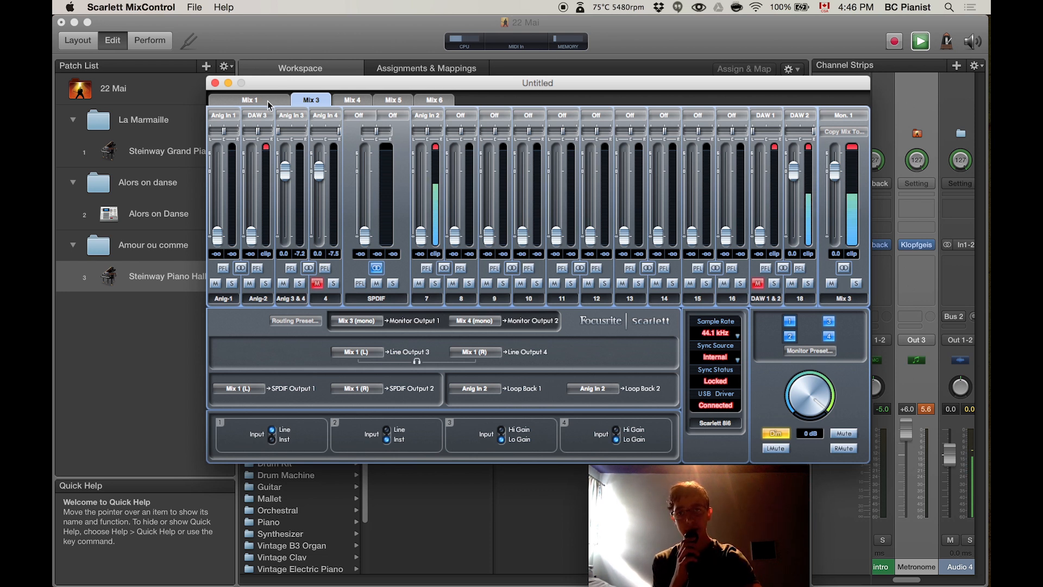
# Review Mix 1, Mix 3 and Mix 4 in Scarlett MixControl, returning to Mix 1
pyautogui.click(249, 99)
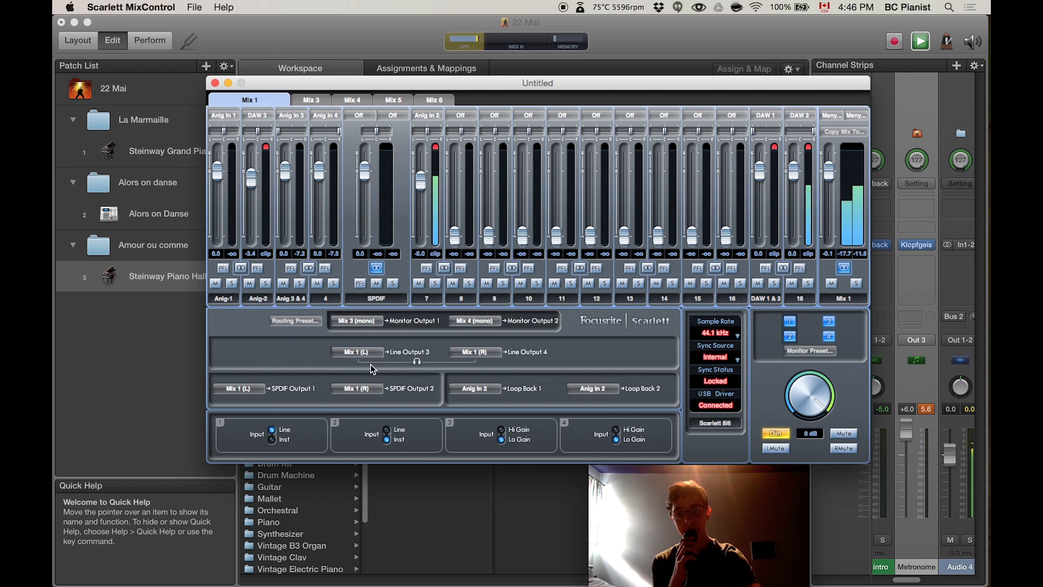
pyautogui.click(310, 100)
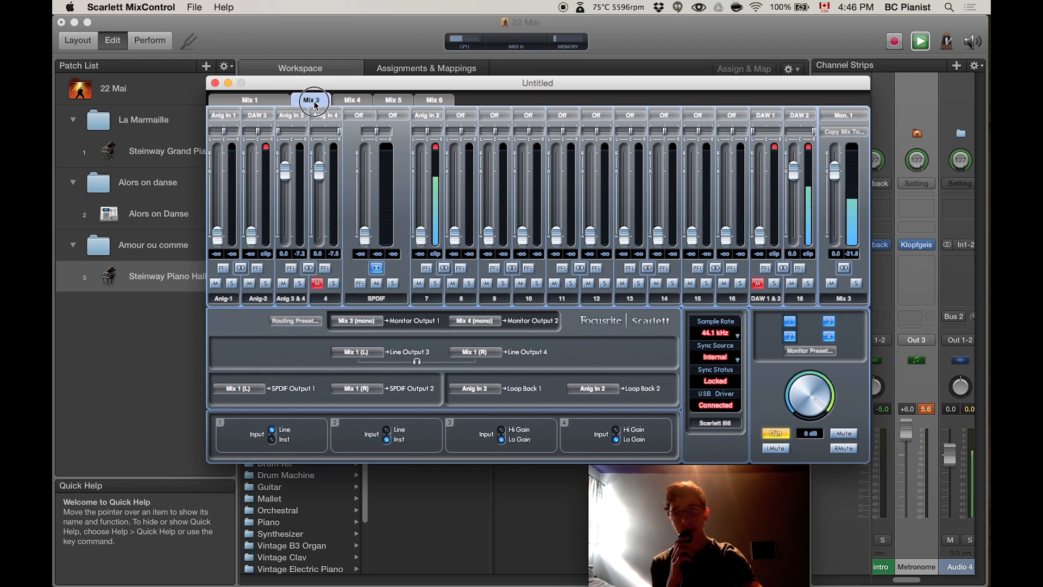
pyautogui.click(350, 100)
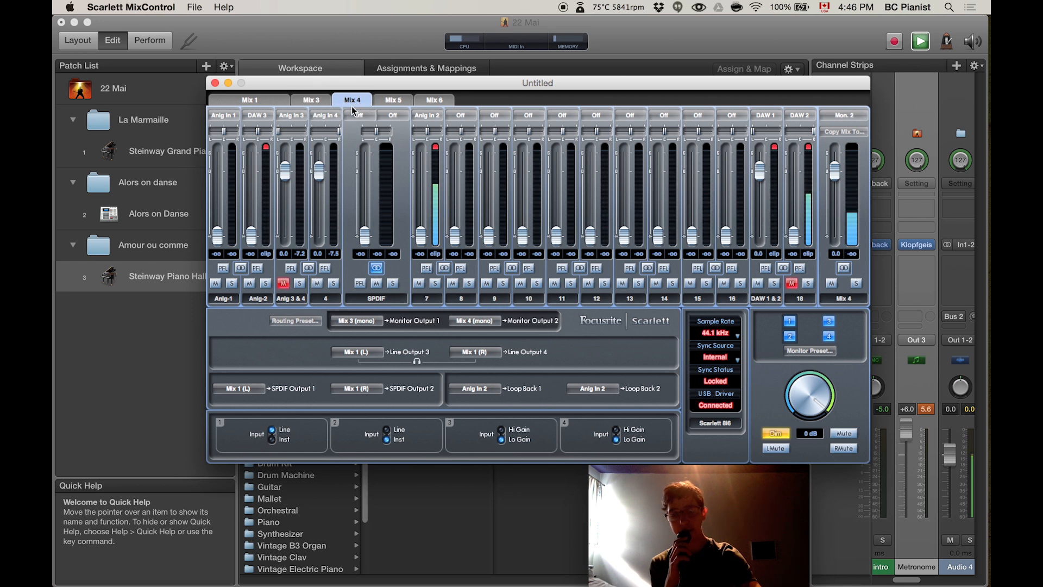
pyautogui.moveTo(354, 123)
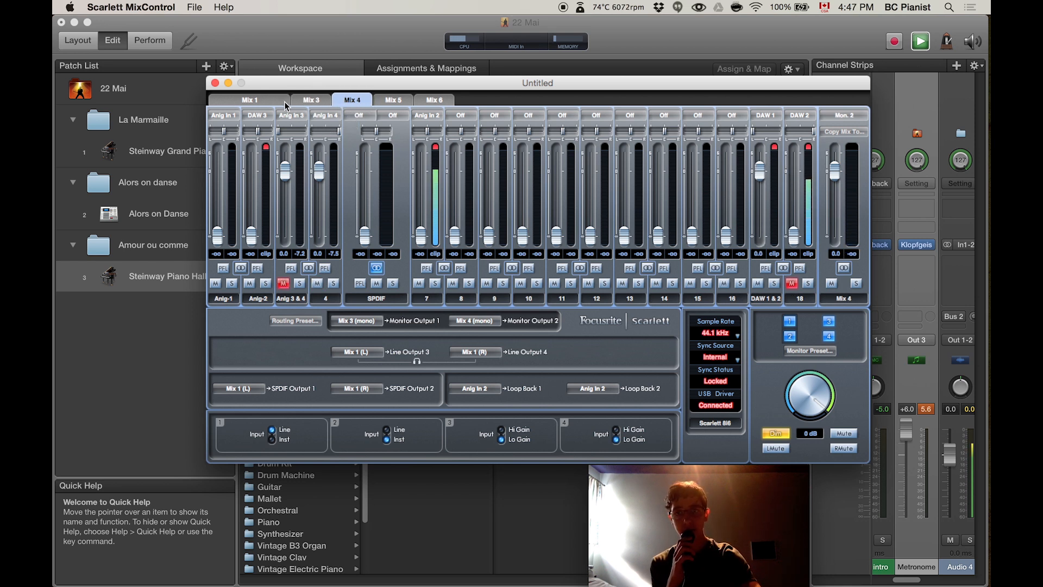
pyautogui.click(249, 99)
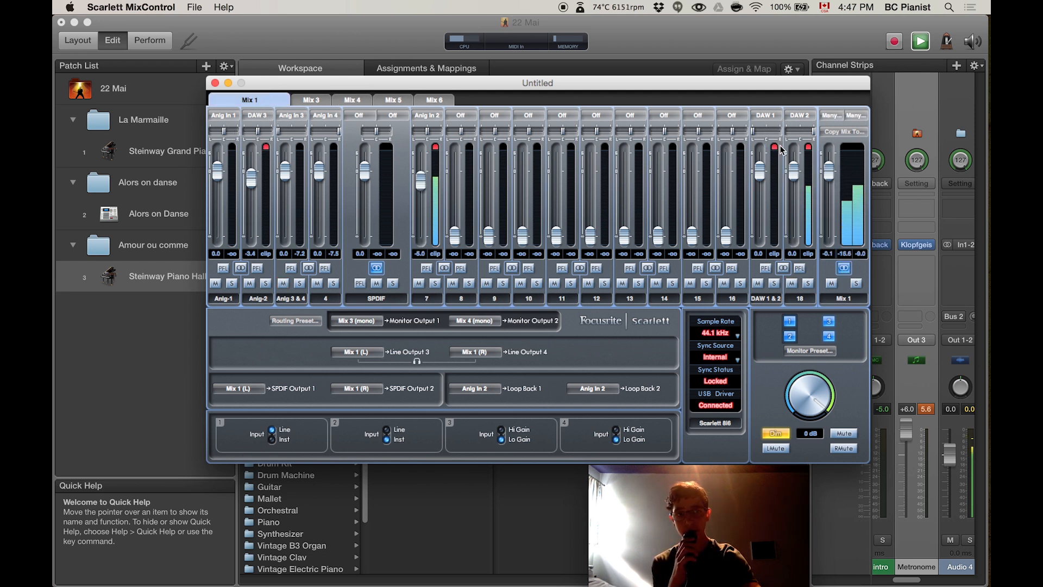
pyautogui.moveTo(429, 111)
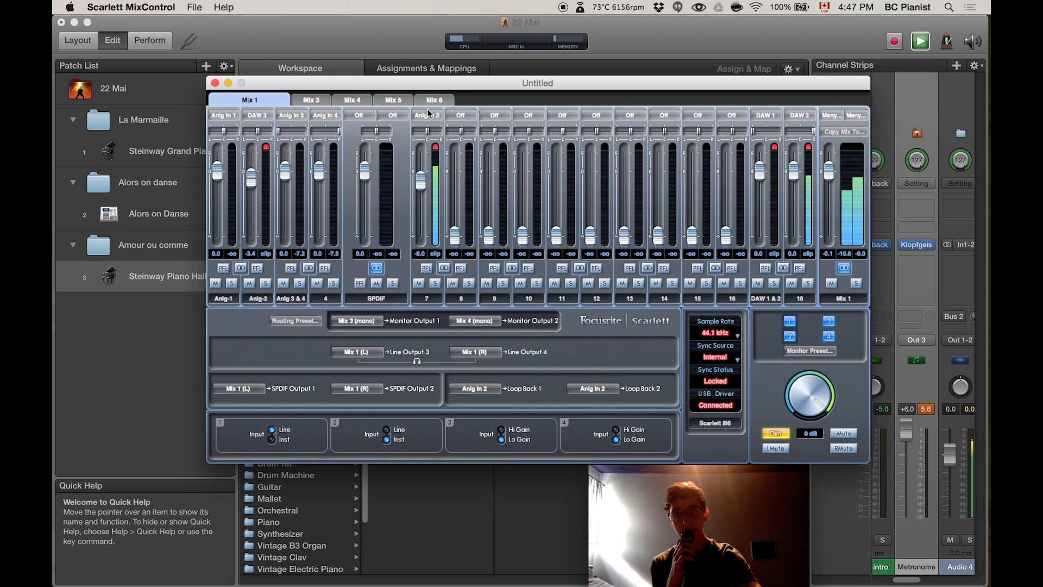
pyautogui.moveTo(432, 147)
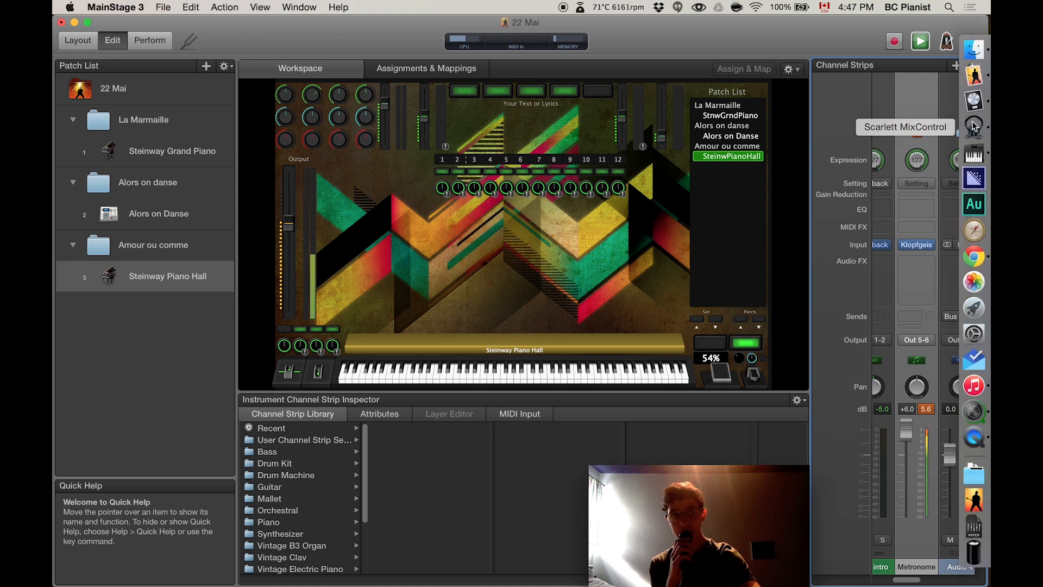
# Bring up the Metronome strip's output choices to move it off Out 5-6
pyautogui.click(972, 126)
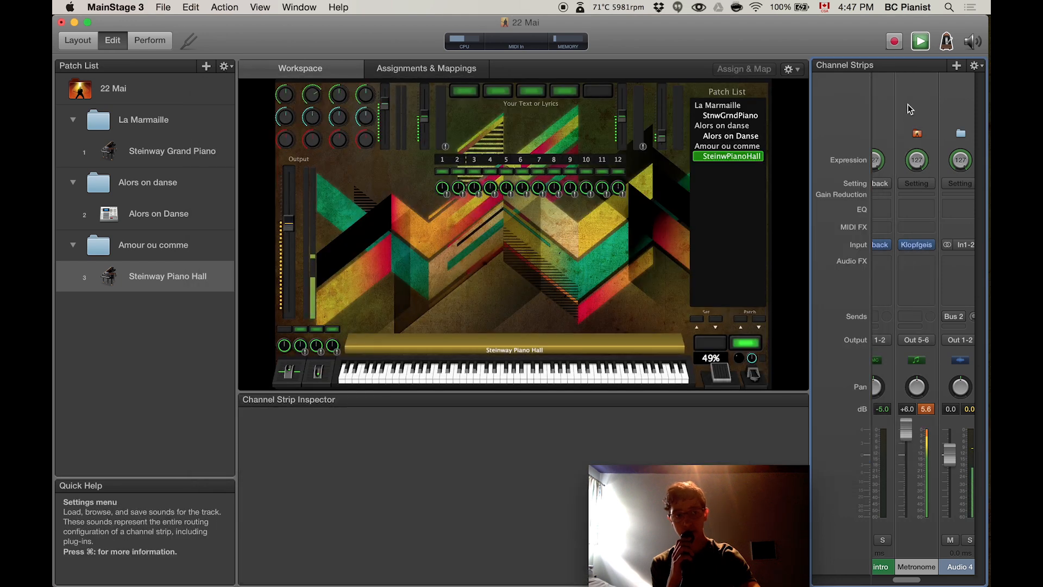
pyautogui.click(915, 340)
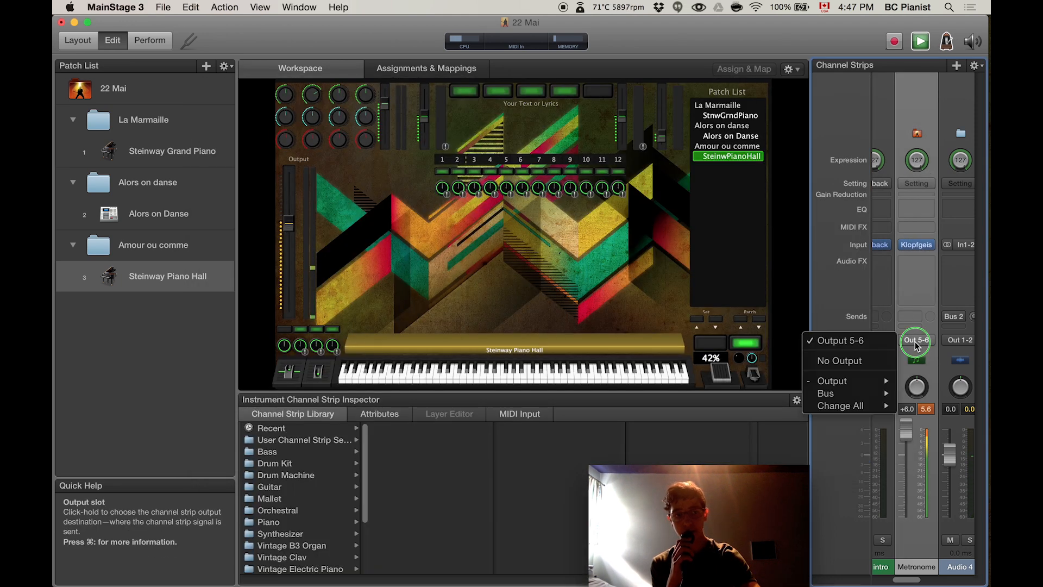
pyautogui.moveTo(831, 380)
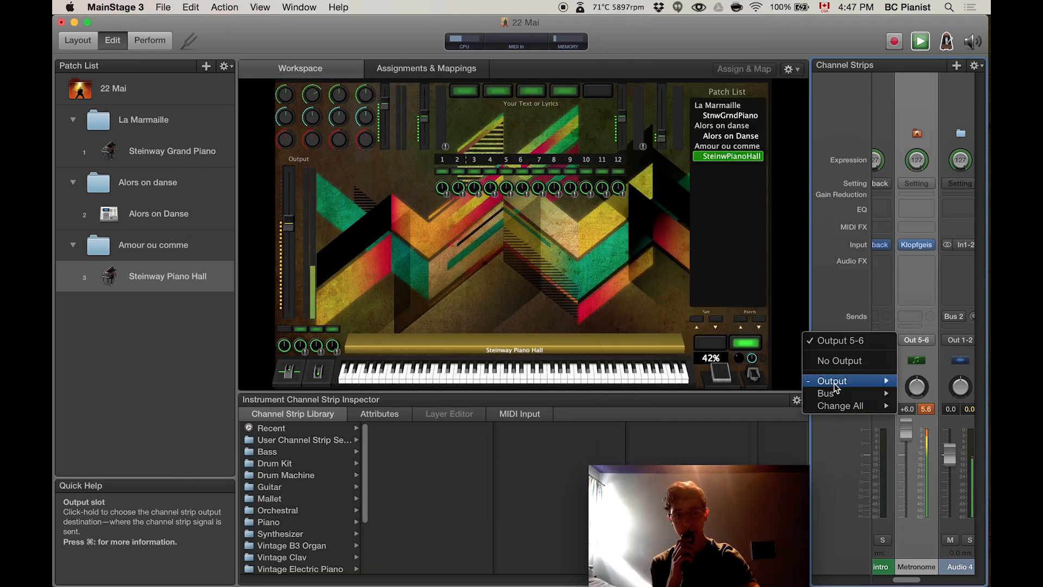
pyautogui.moveTo(832, 380)
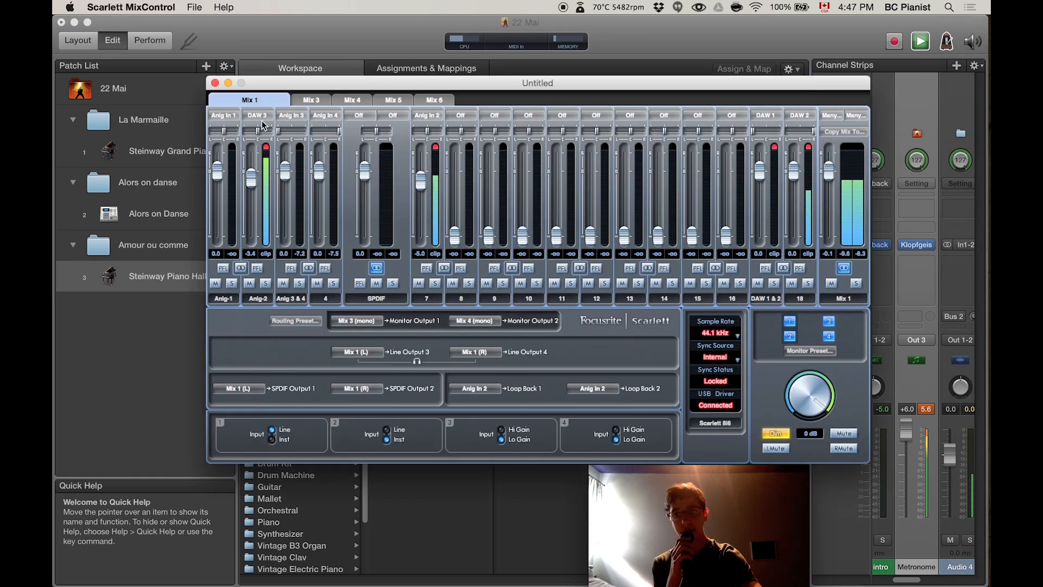
# Show the source choices for Mix 1's second channel, currently DAW 3
pyautogui.click(257, 115)
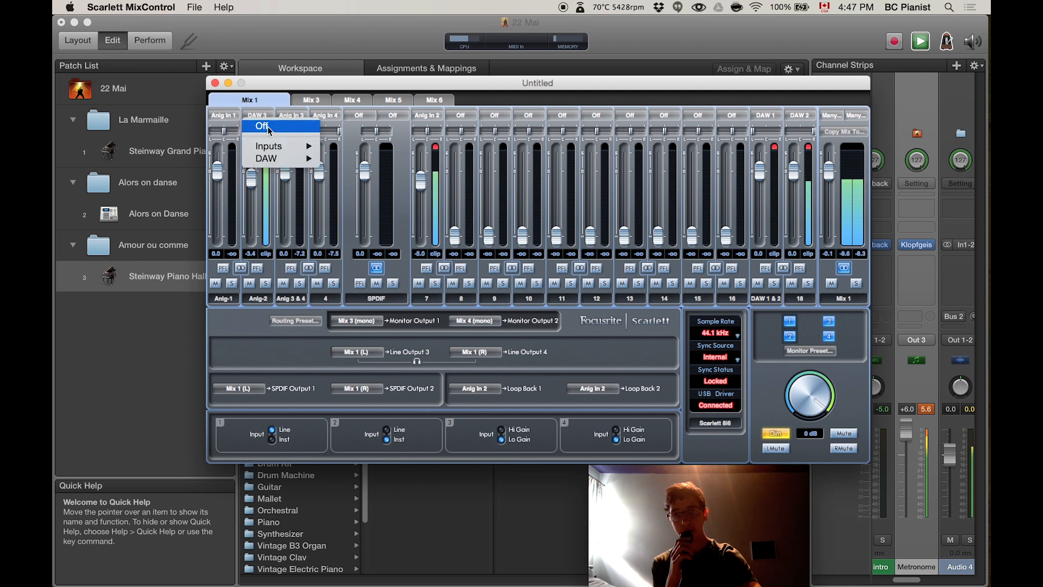
pyautogui.moveTo(268, 146)
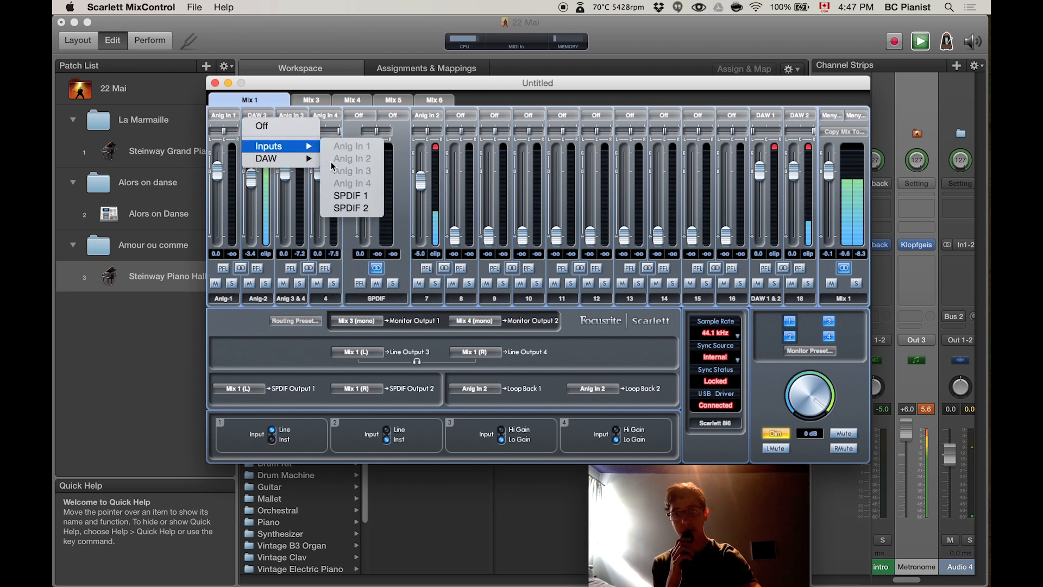
pyautogui.moveTo(269, 238)
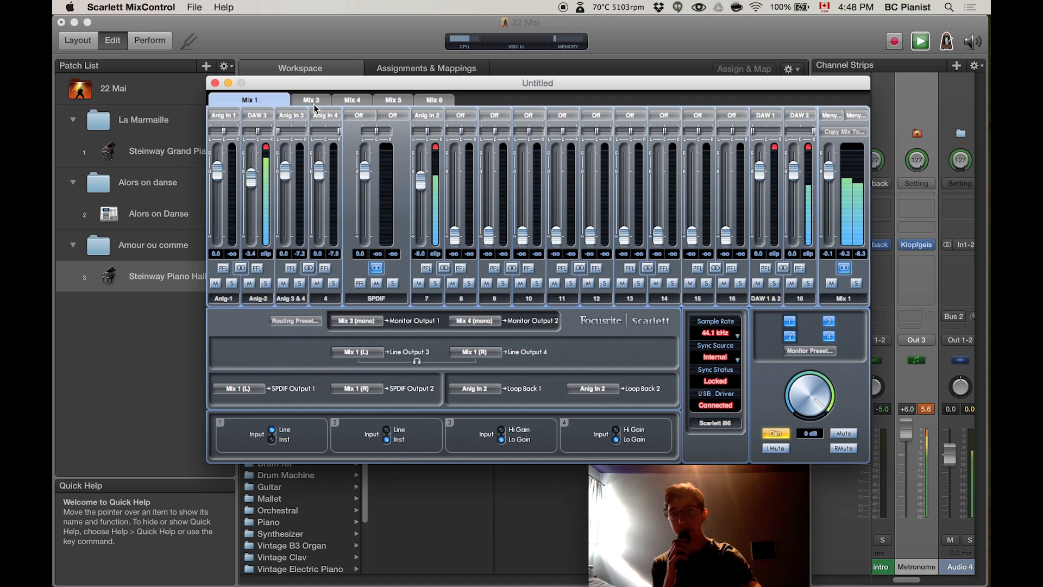
# Step through Mix 3 and Mix 4, then bring up Mix 6
pyautogui.click(309, 98)
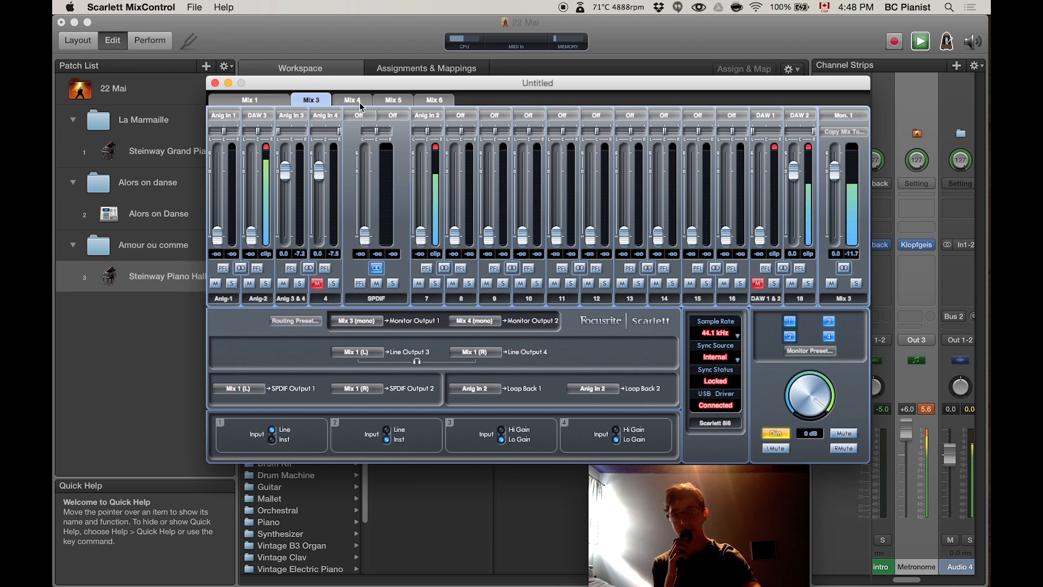
pyautogui.click(350, 98)
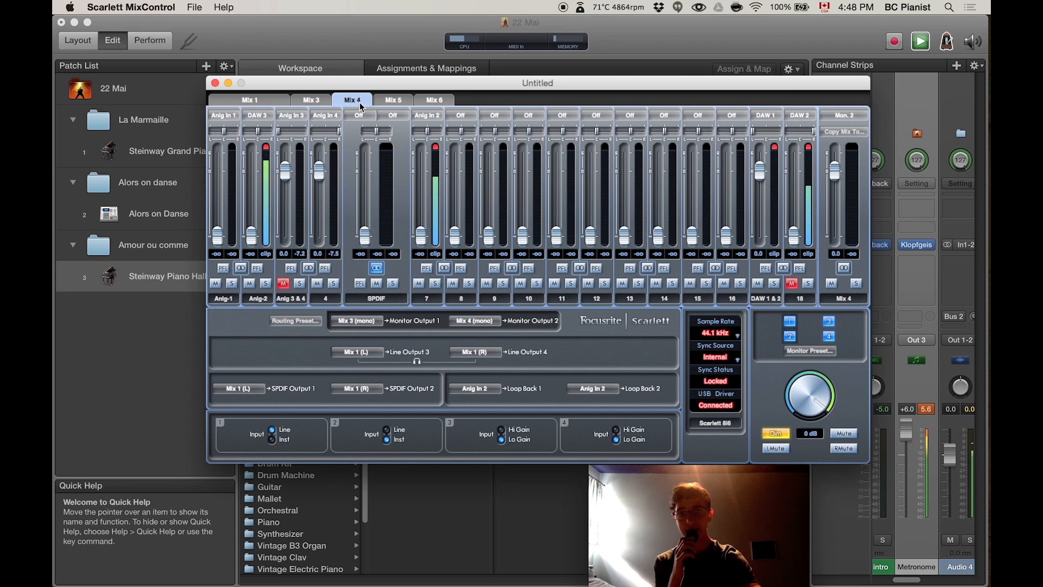
pyautogui.click(433, 99)
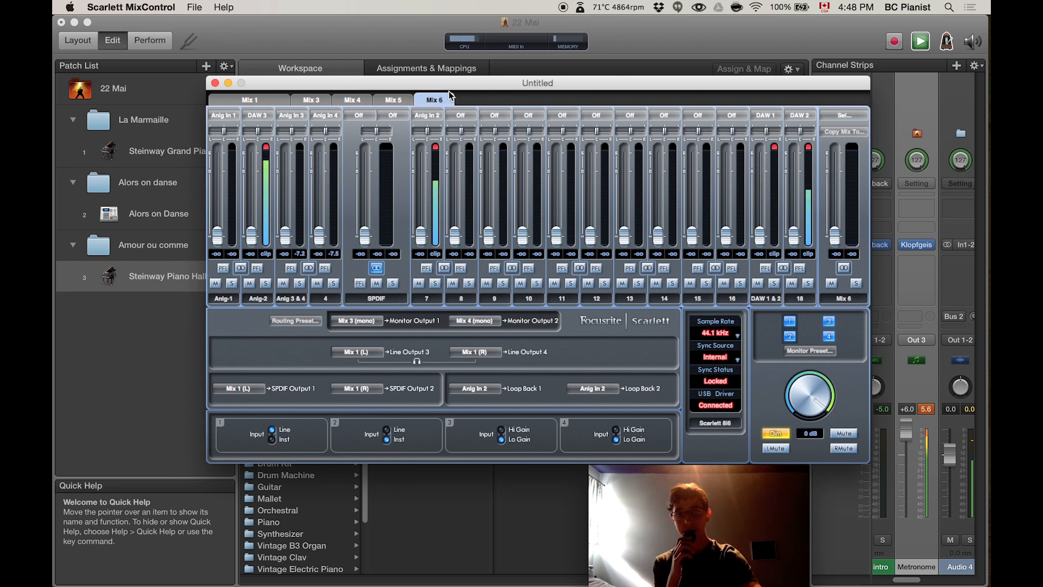
pyautogui.moveTo(474, 87)
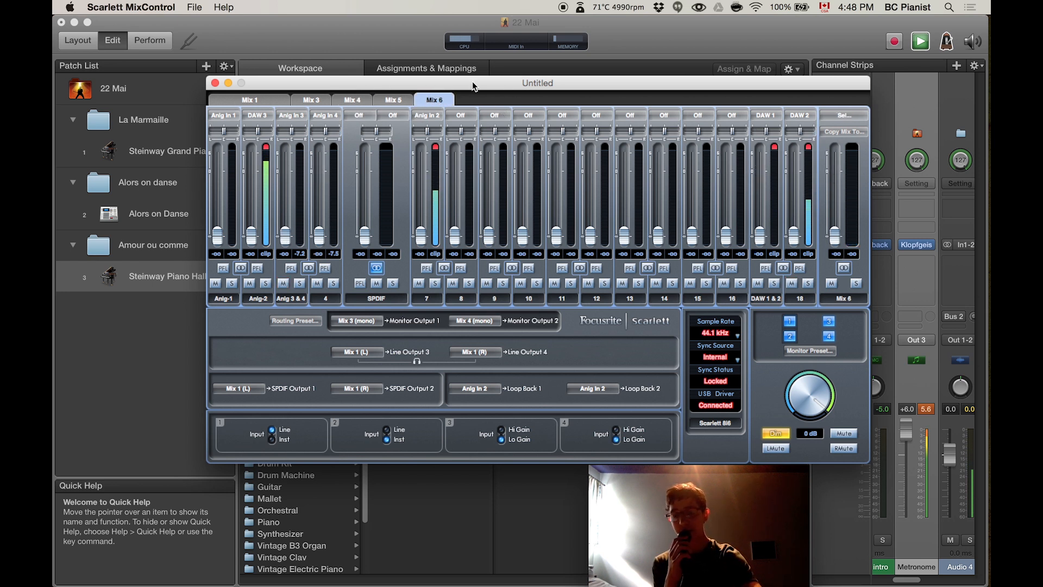